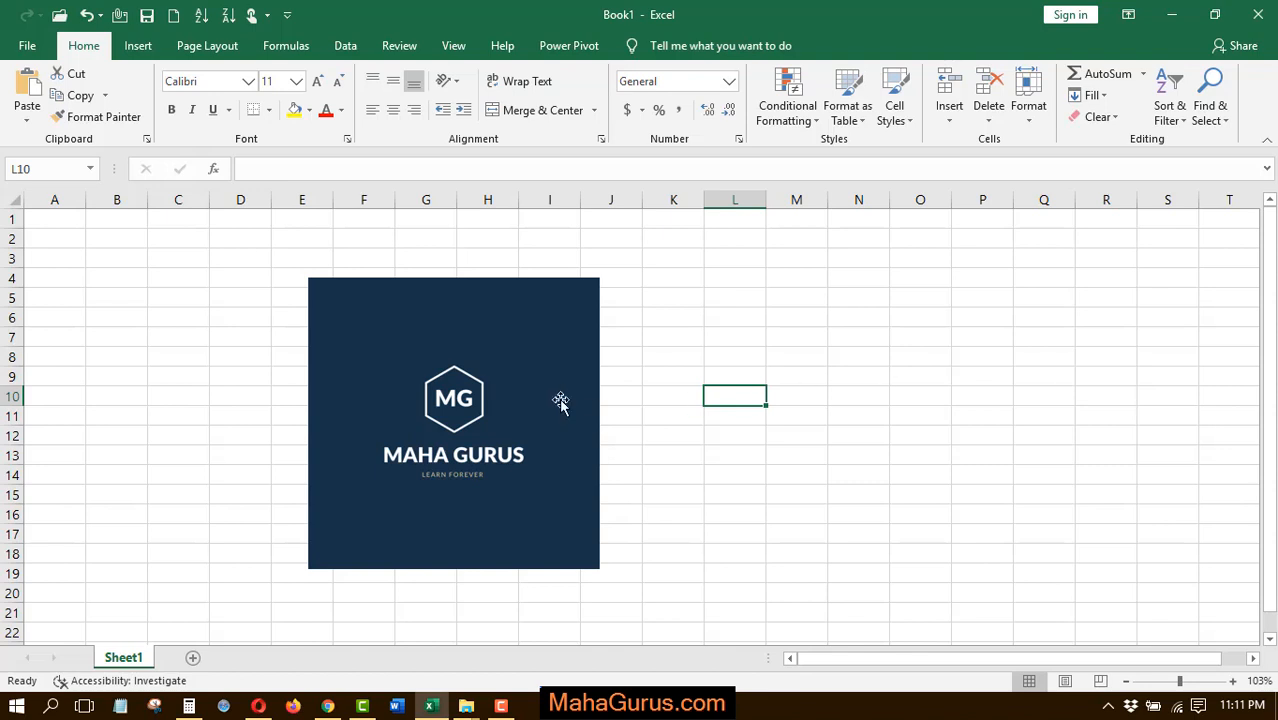
# Show the Crop to Shape gallery for the selected MAHA GURUS logo picture
pyautogui.click(452, 424)
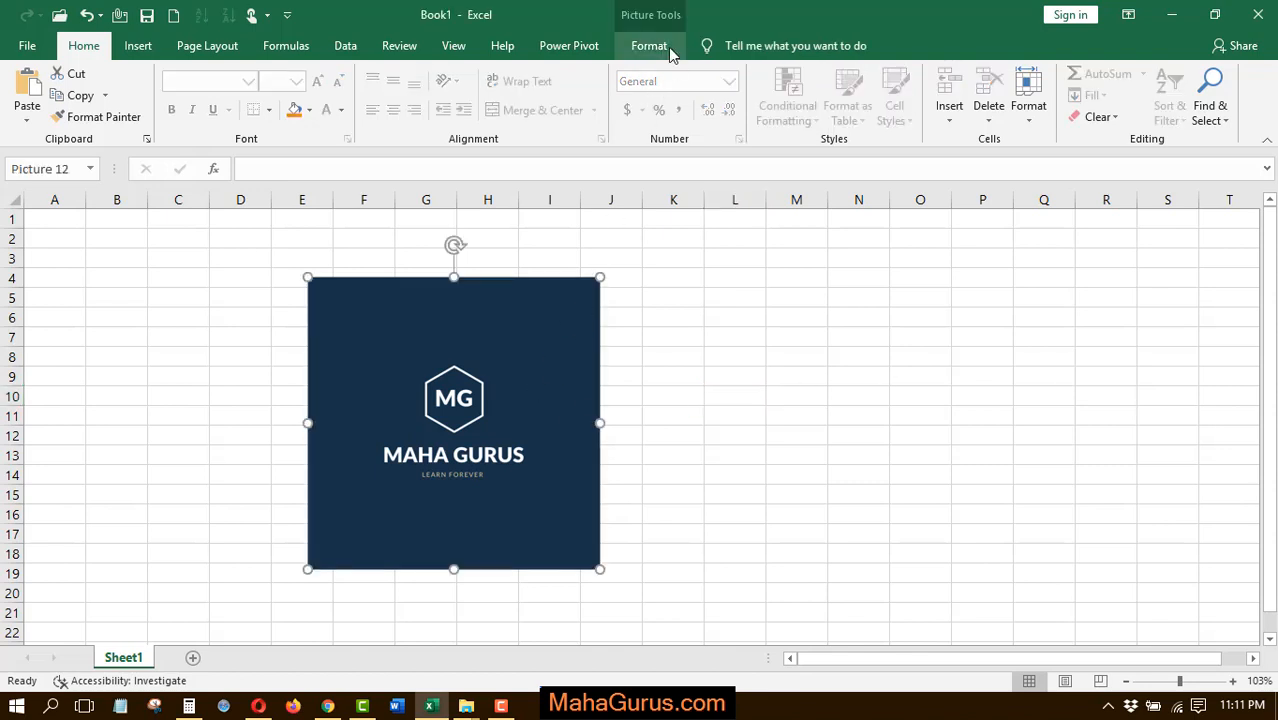
pyautogui.click(648, 44)
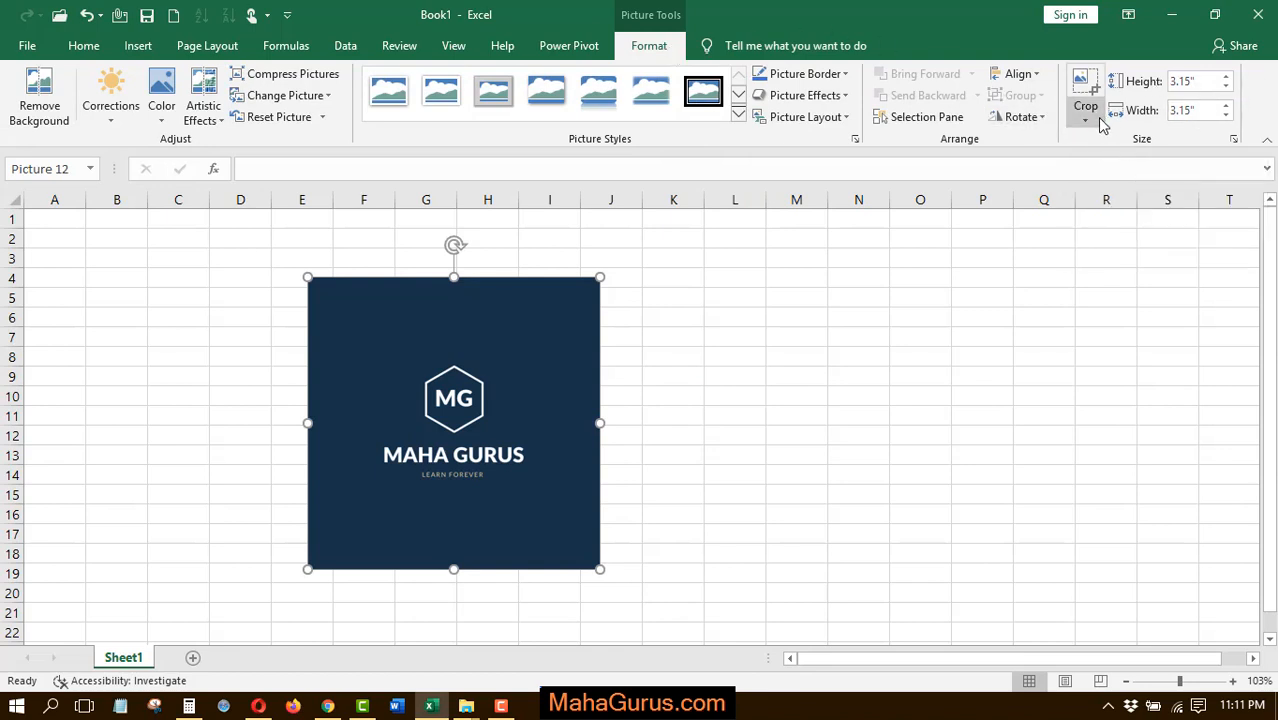
pyautogui.click(1084, 118)
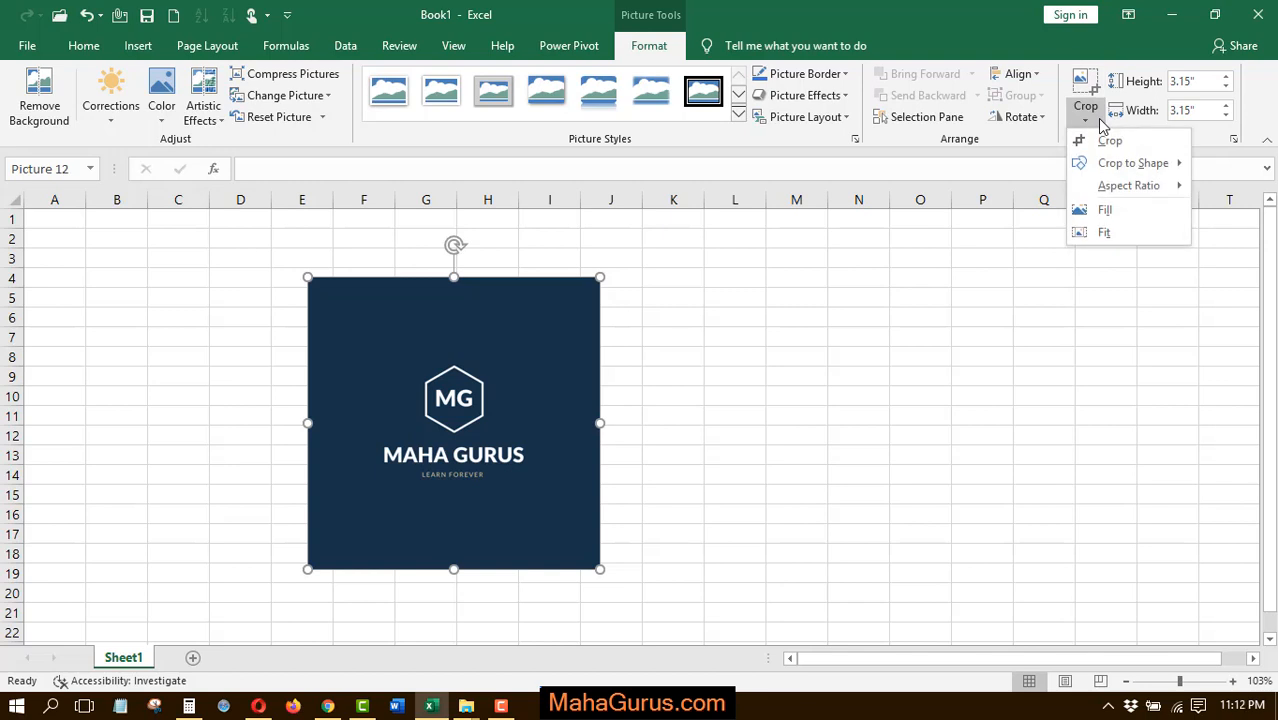
pyautogui.click(1132, 162)
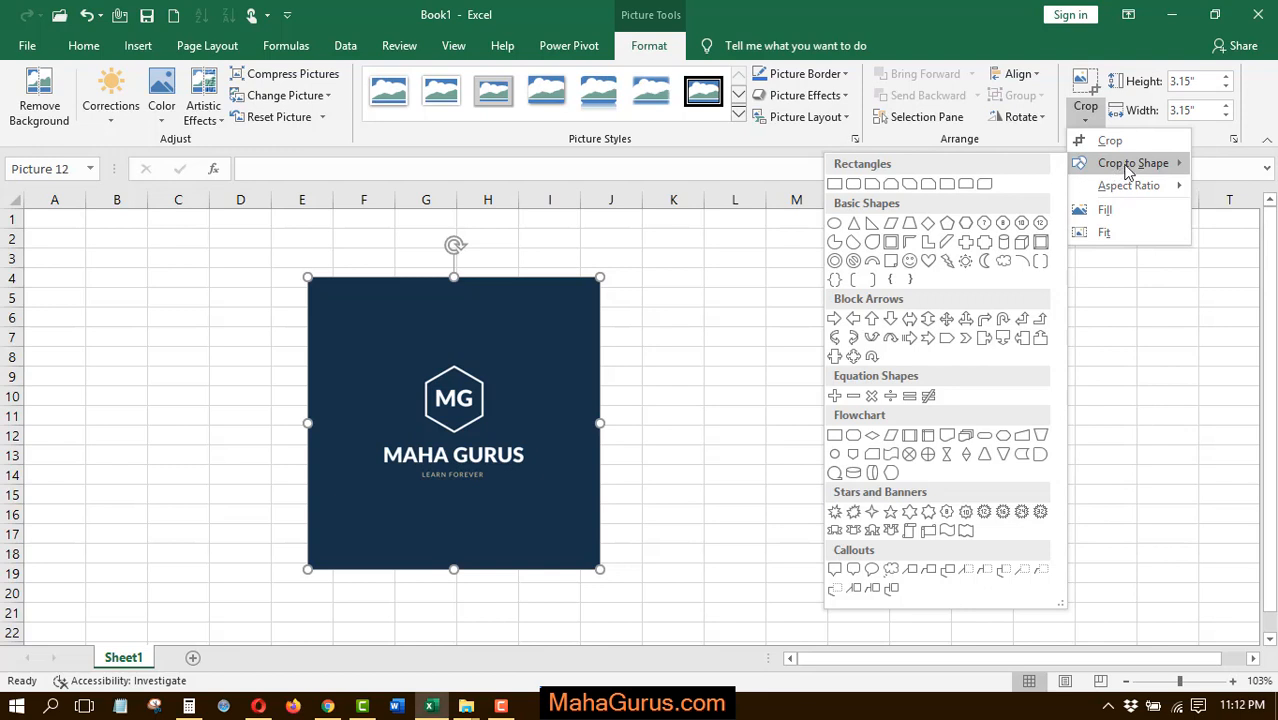
pyautogui.moveTo(1038, 180)
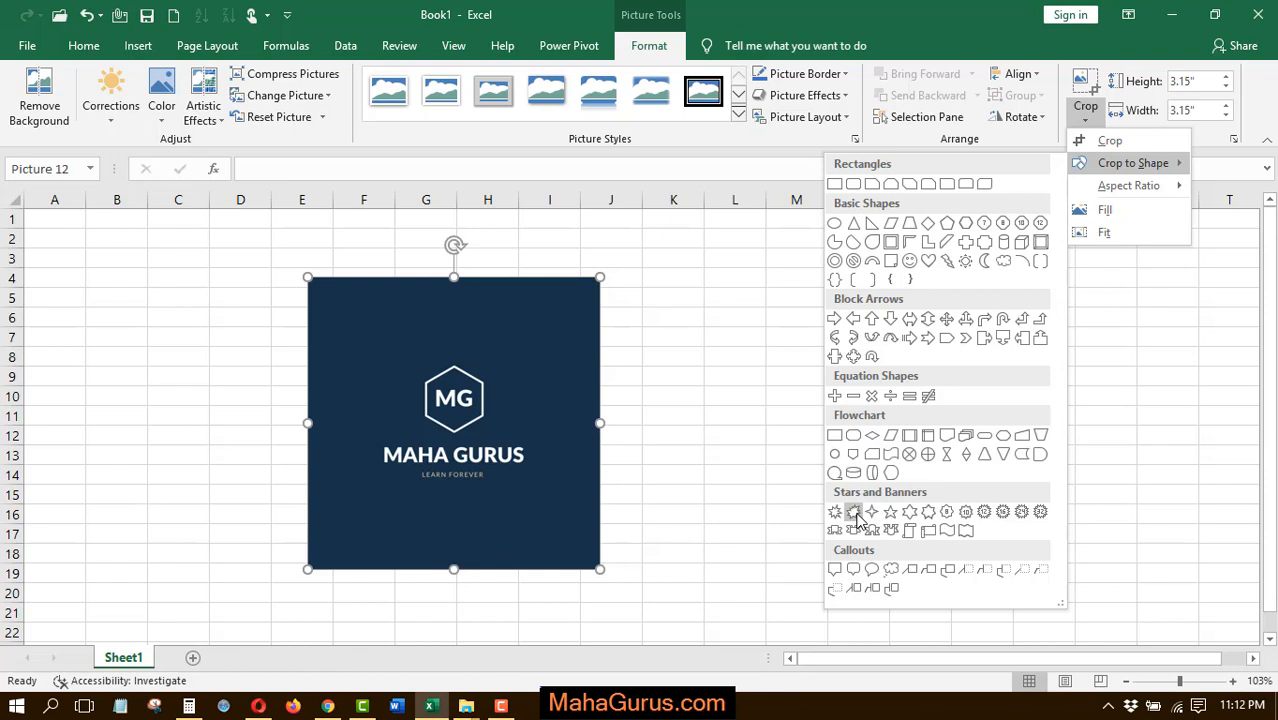
pyautogui.moveTo(852, 512)
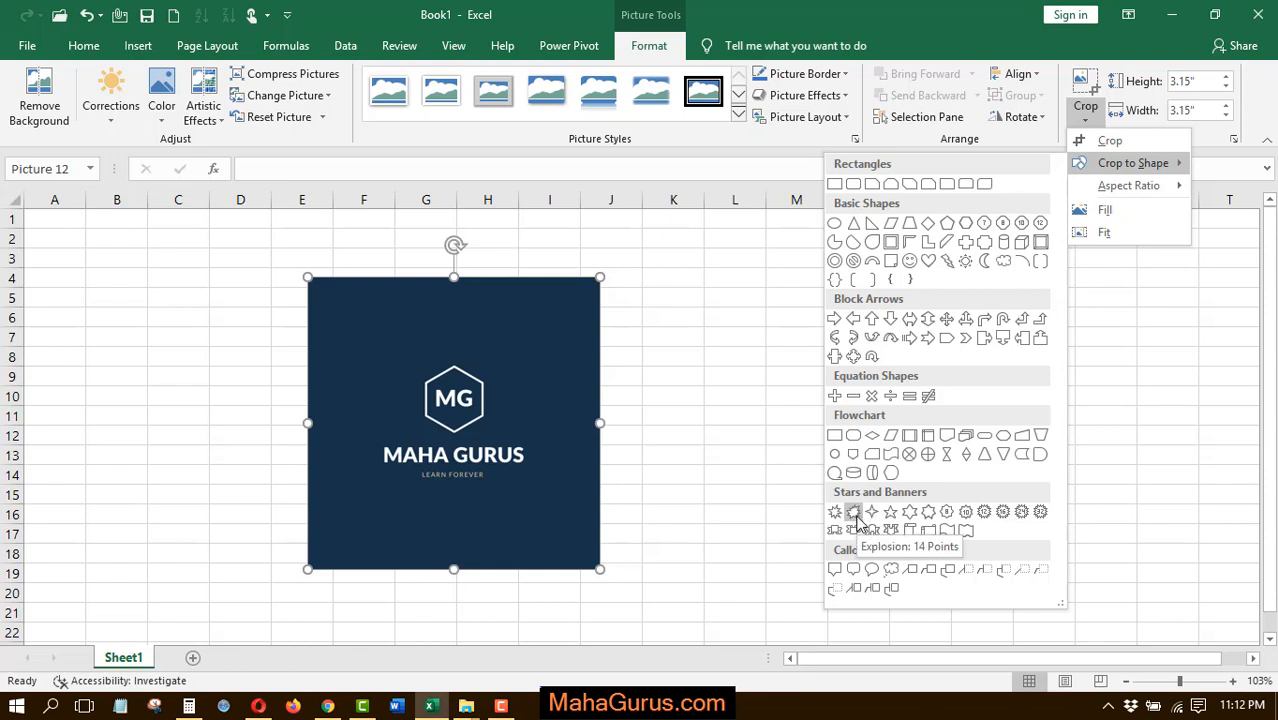
# Crop the logo into the Explosion: 14 Points shape from Stars and Banners
pyautogui.click(854, 512)
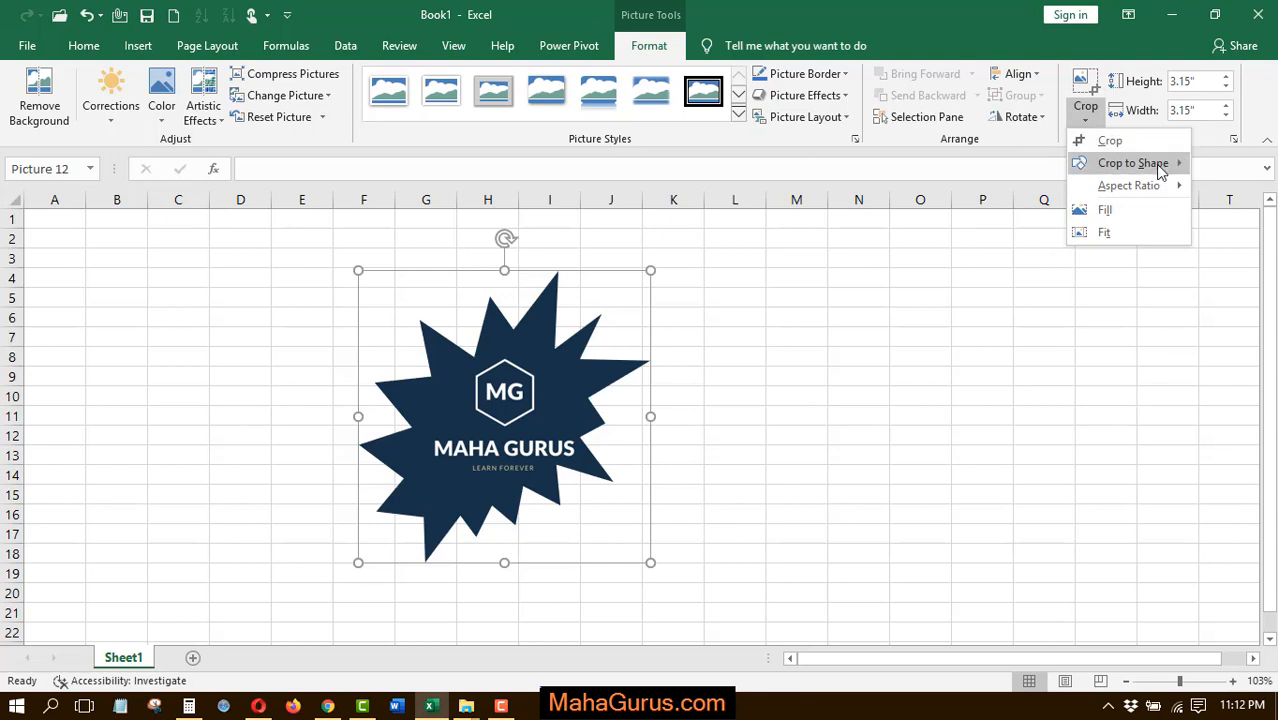
# Recrop the logo into a multi-point star and reselect it
pyautogui.click(1132, 162)
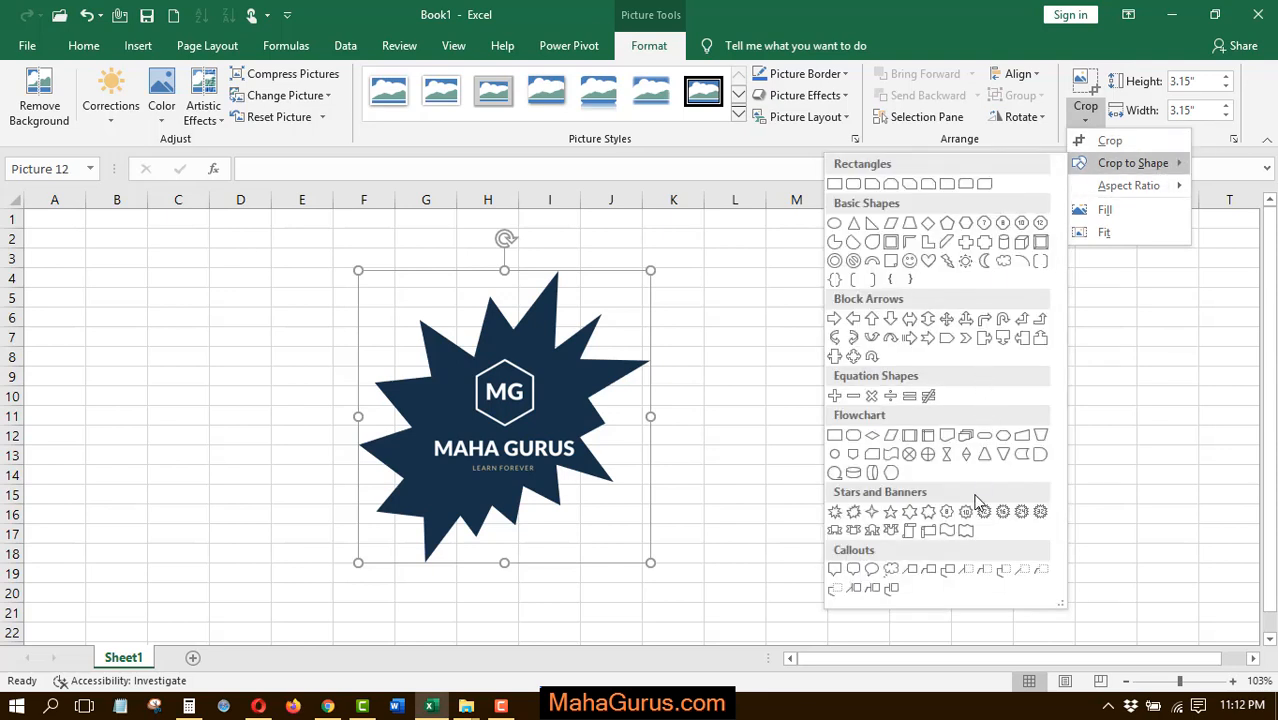
pyautogui.moveTo(1004, 512)
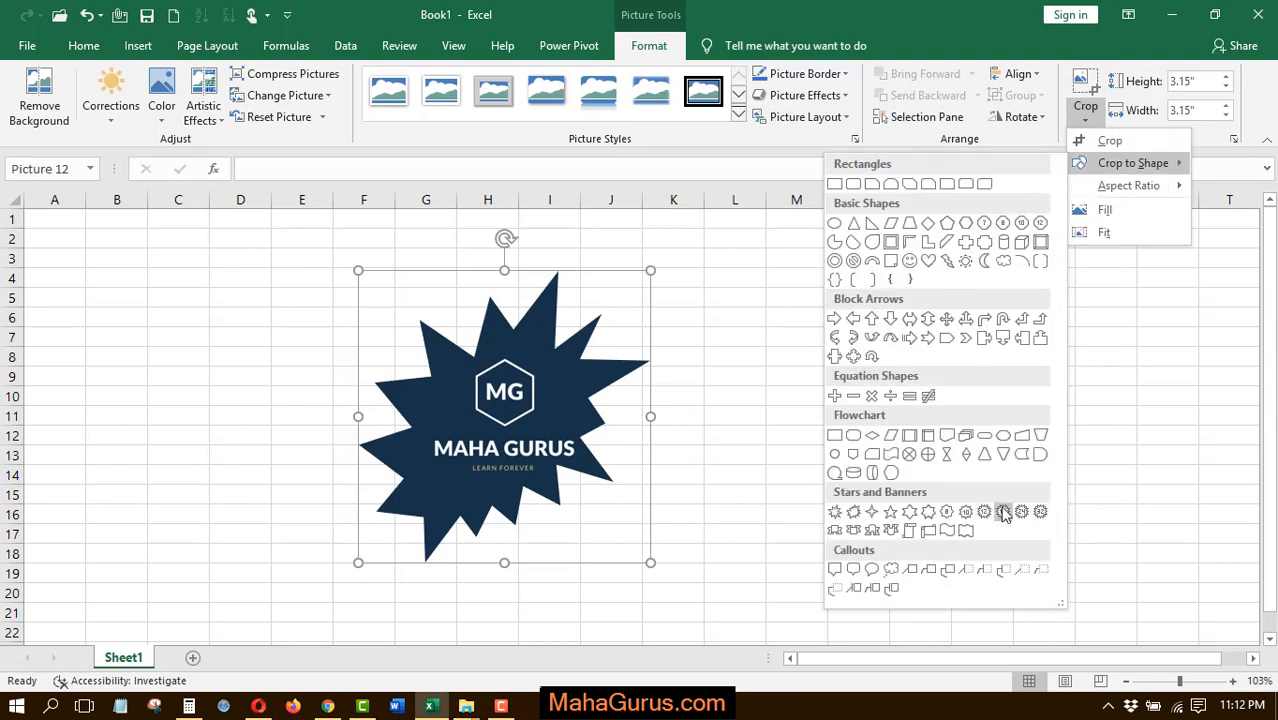
pyautogui.click(1002, 512)
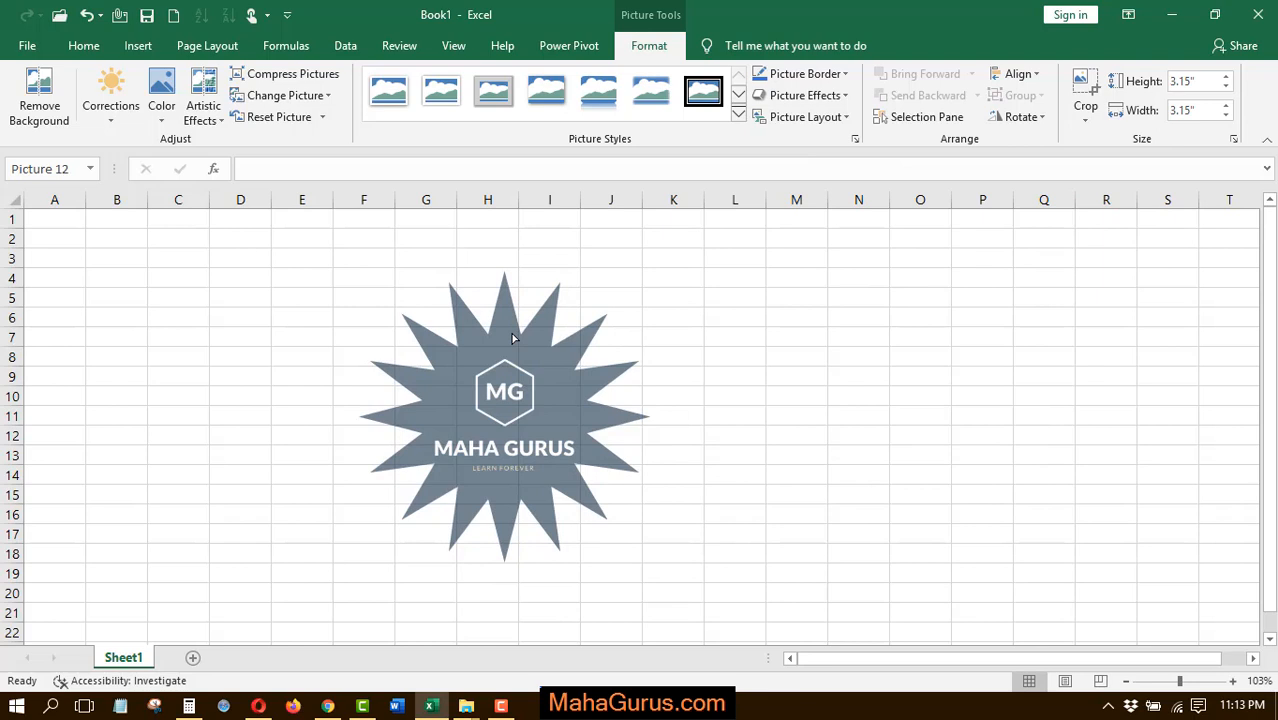
pyautogui.click(504, 400)
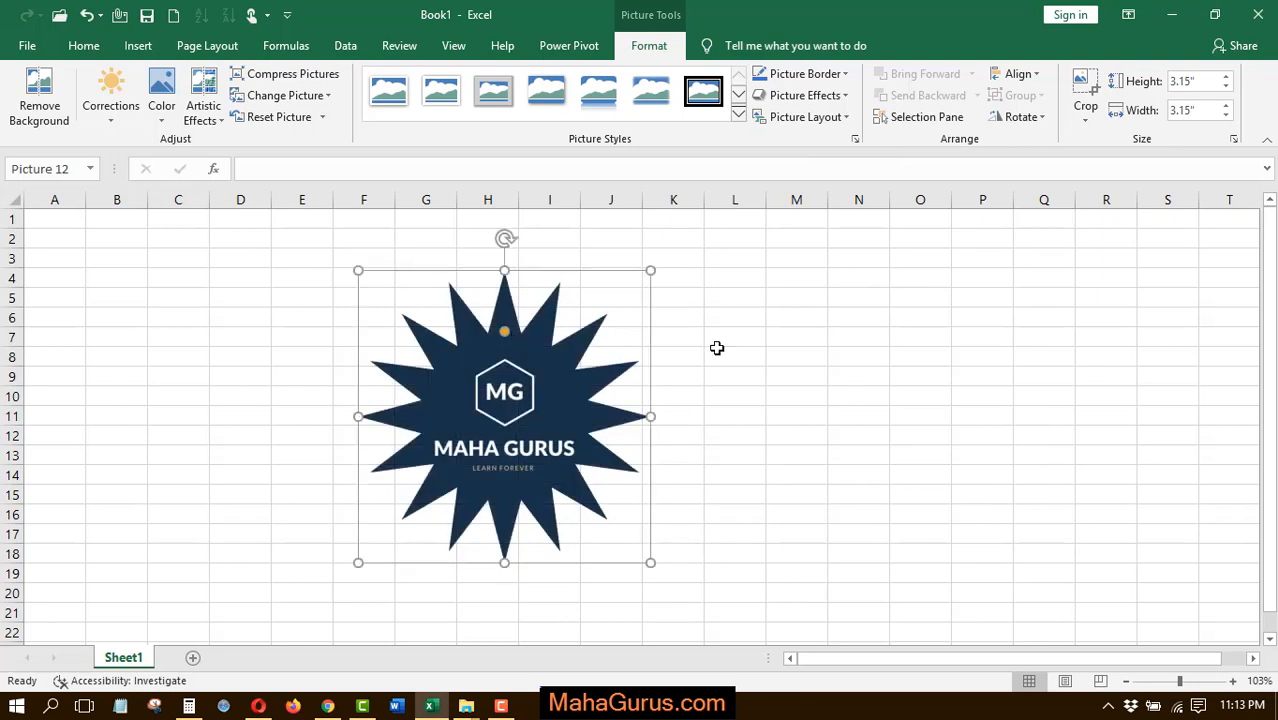
pyautogui.click(84, 44)
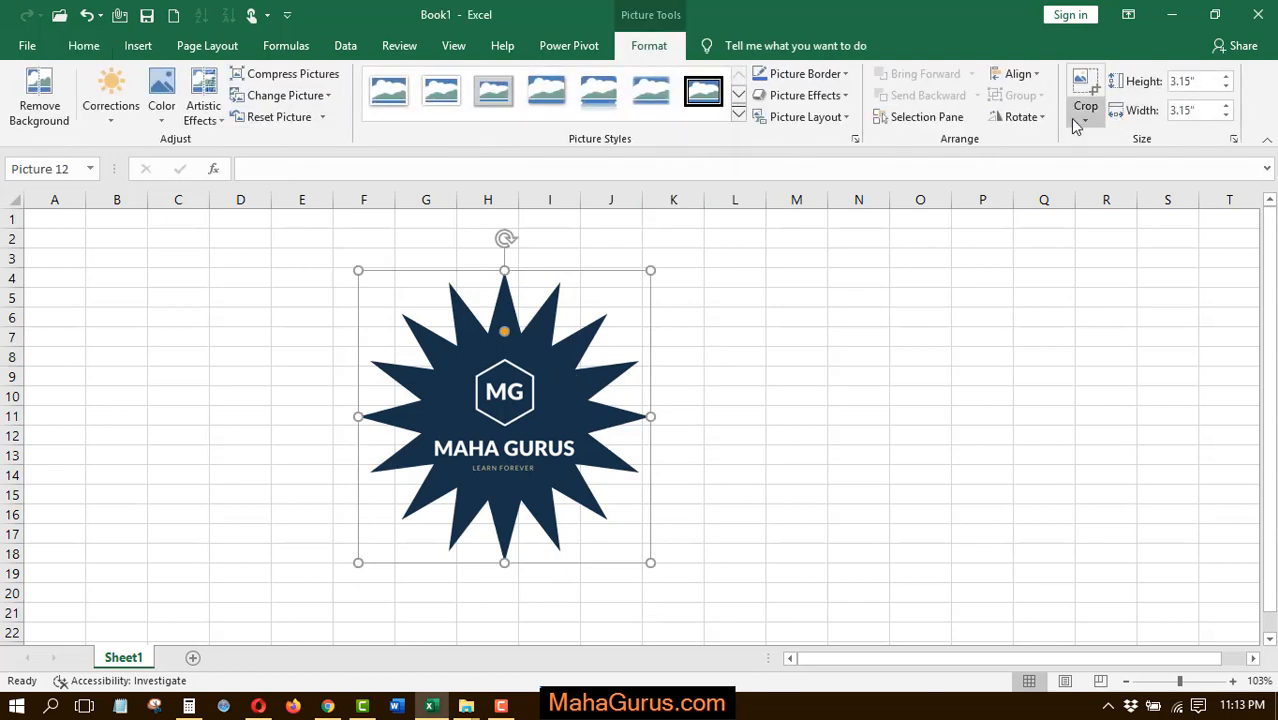
# Recrop the logo into a Scroll: Vertical banner, move it lower, and deselect it
pyautogui.click(1084, 108)
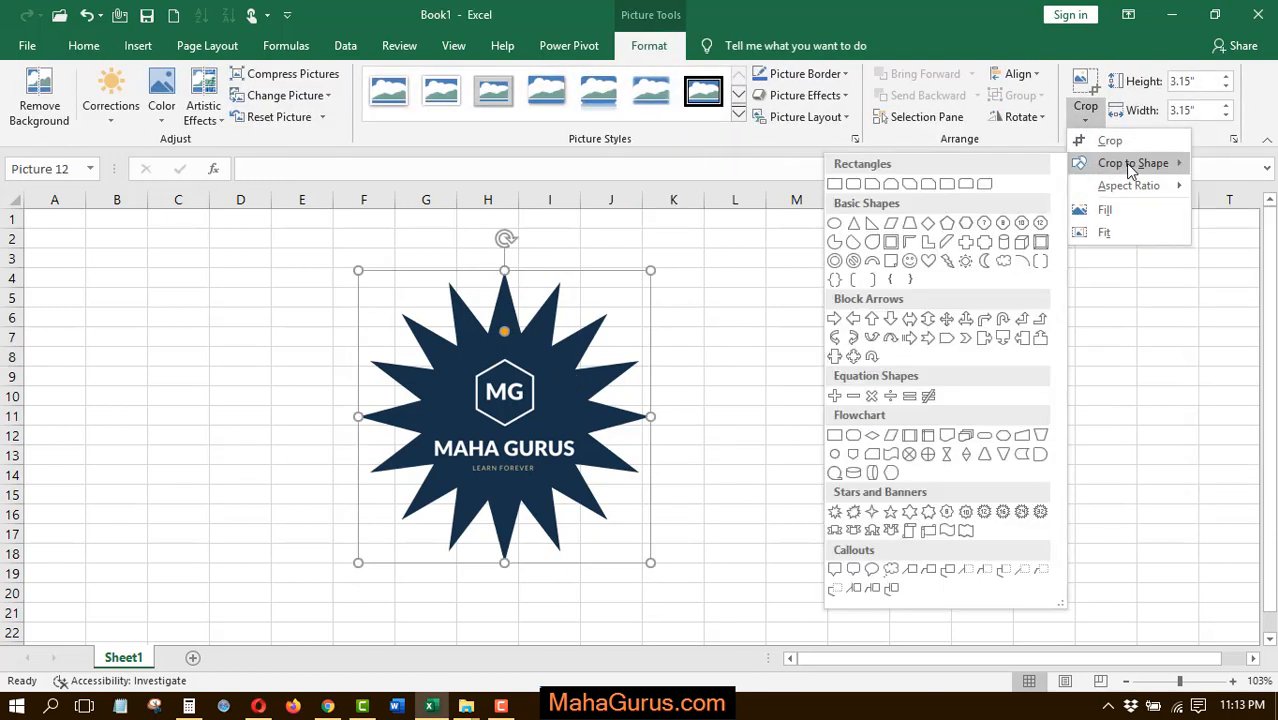
pyautogui.moveTo(928, 516)
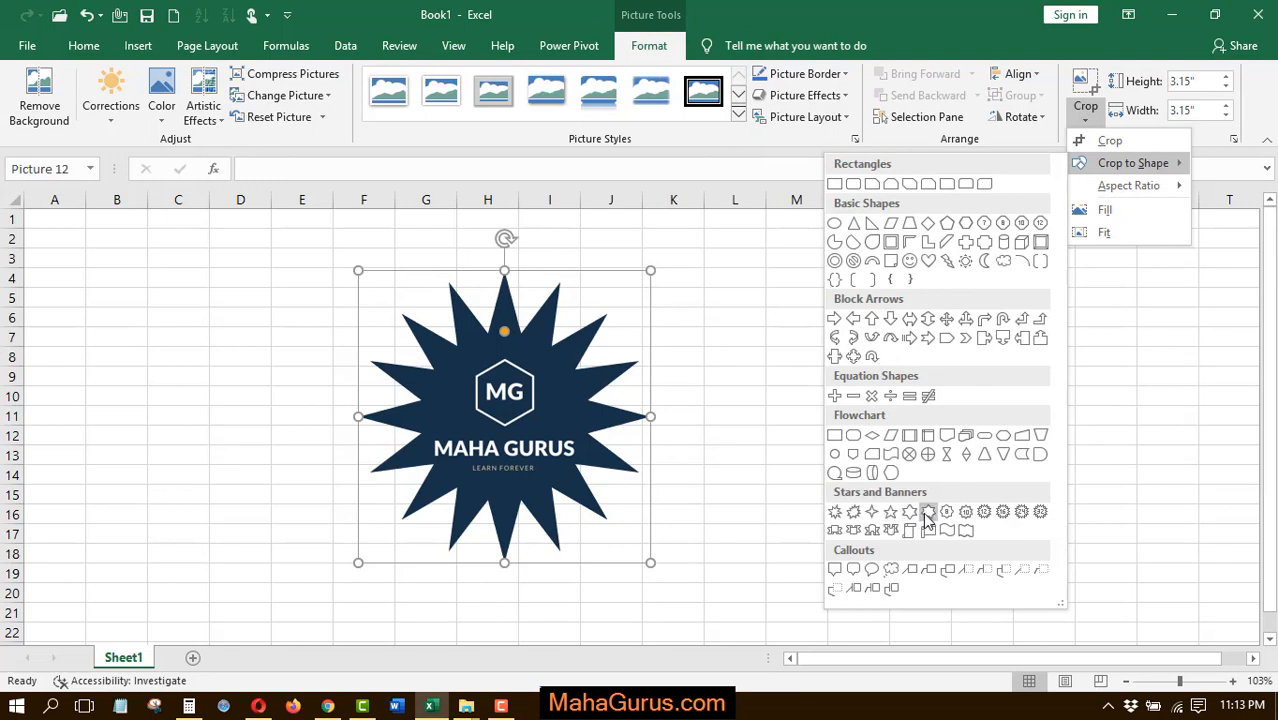
pyautogui.moveTo(910, 530)
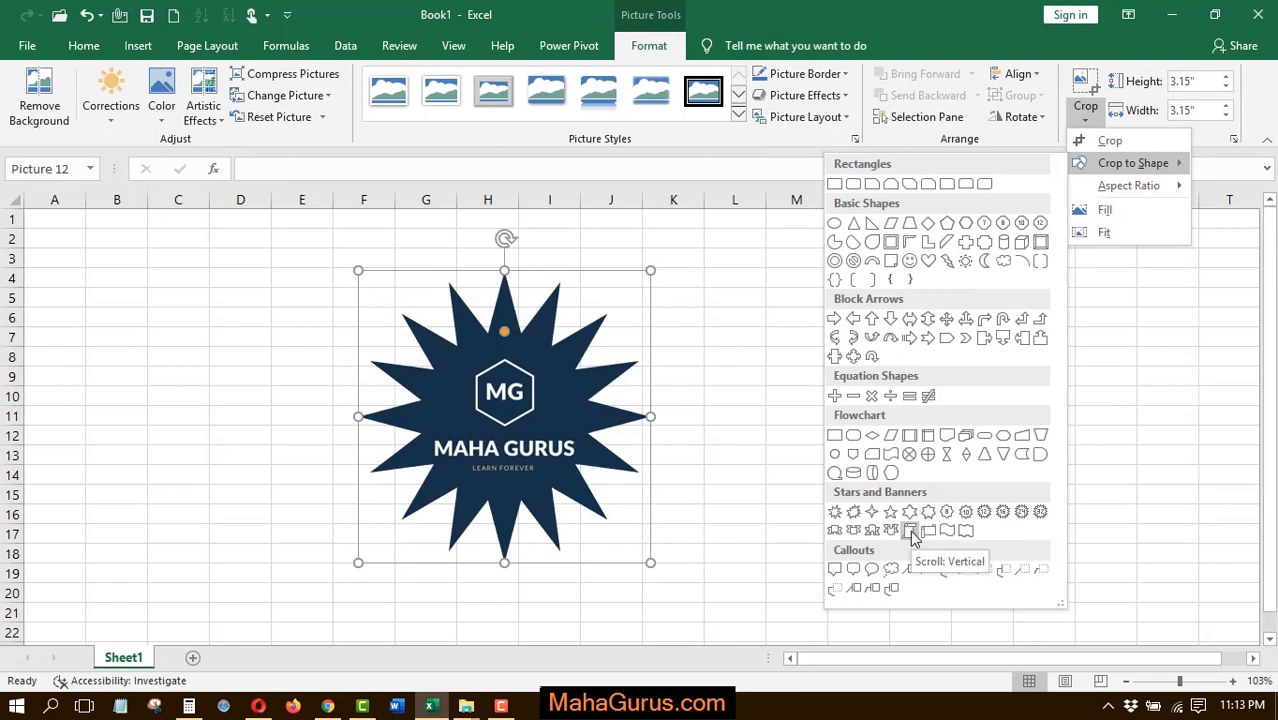
pyautogui.click(910, 528)
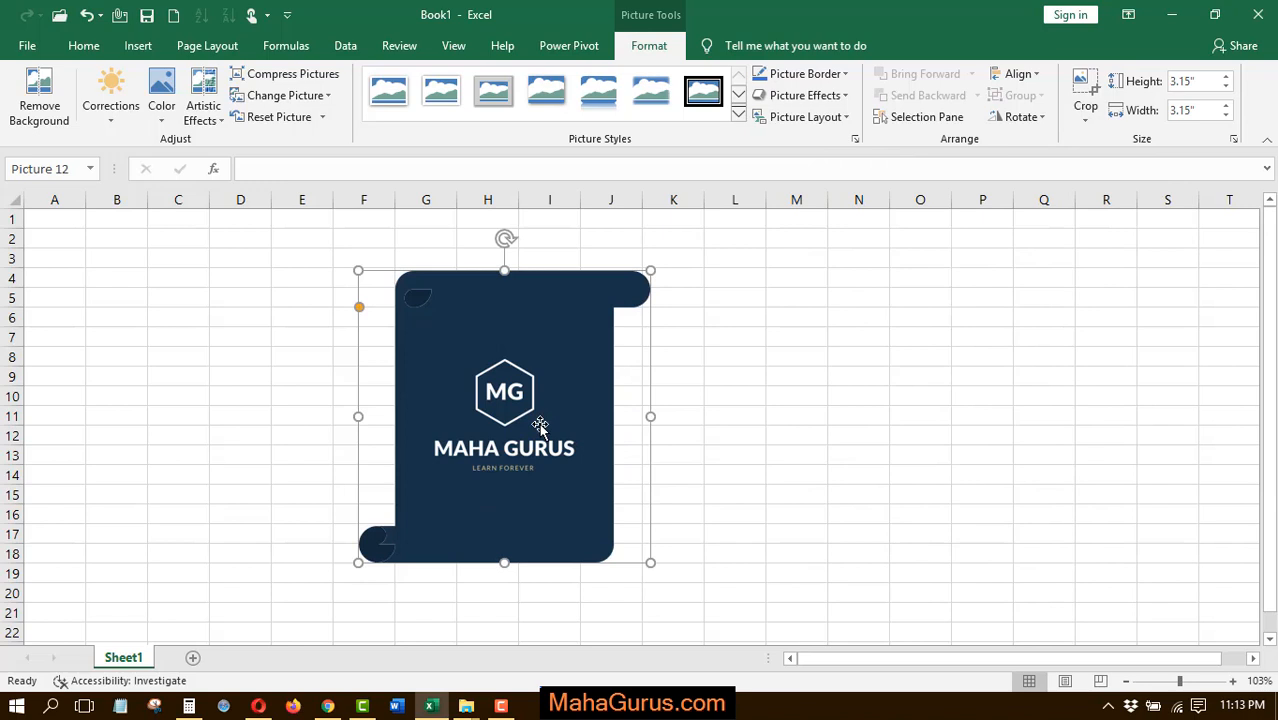
pyautogui.moveTo(504, 416); pyautogui.dragTo(548, 476)
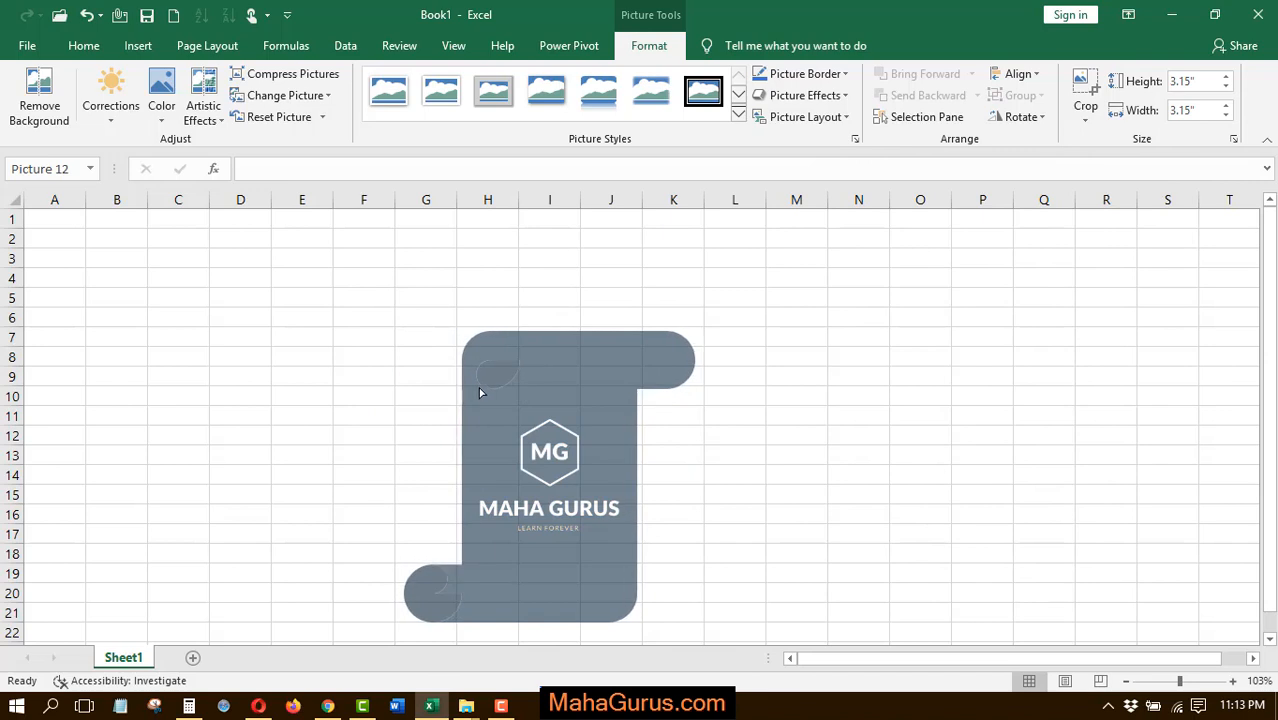
pyautogui.click(796, 436)
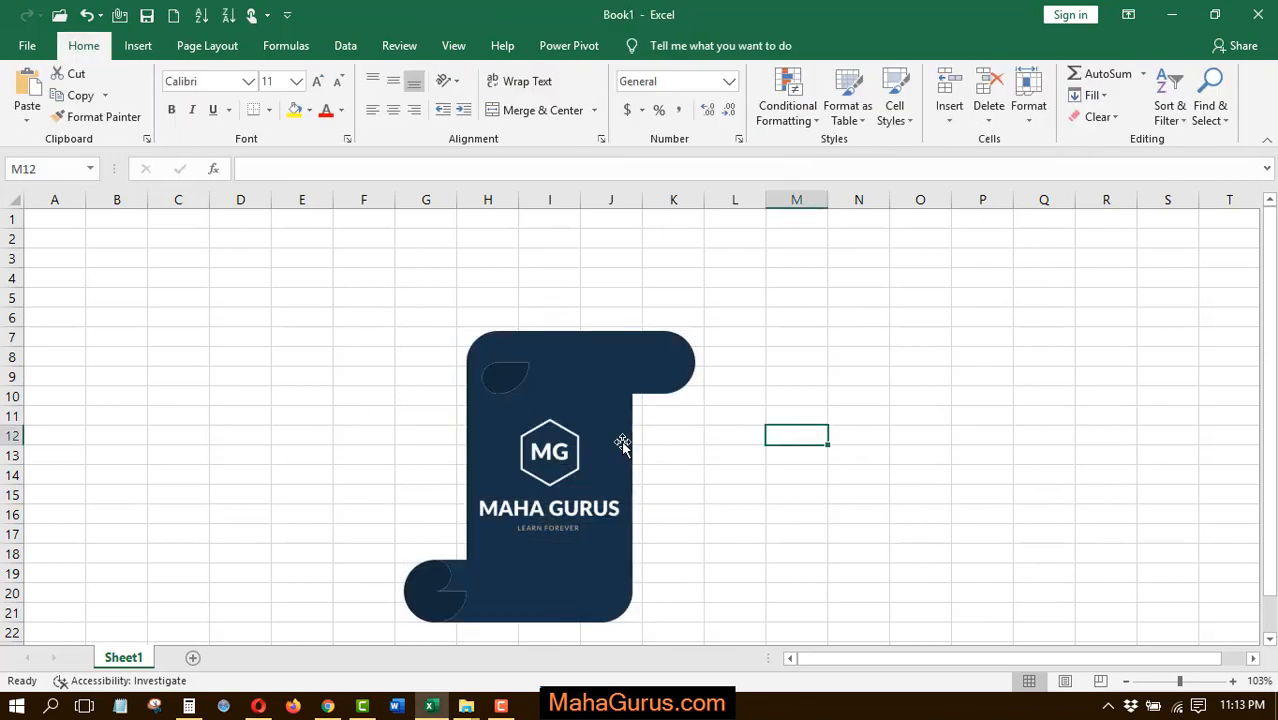